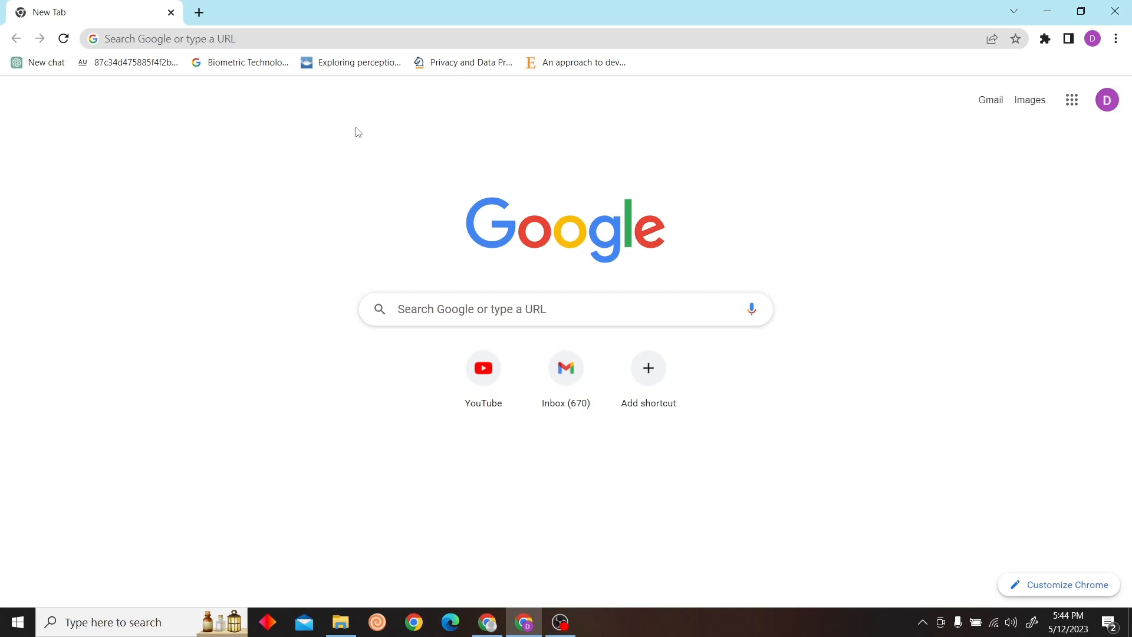
pyautogui.write('www.mailchimp.com')
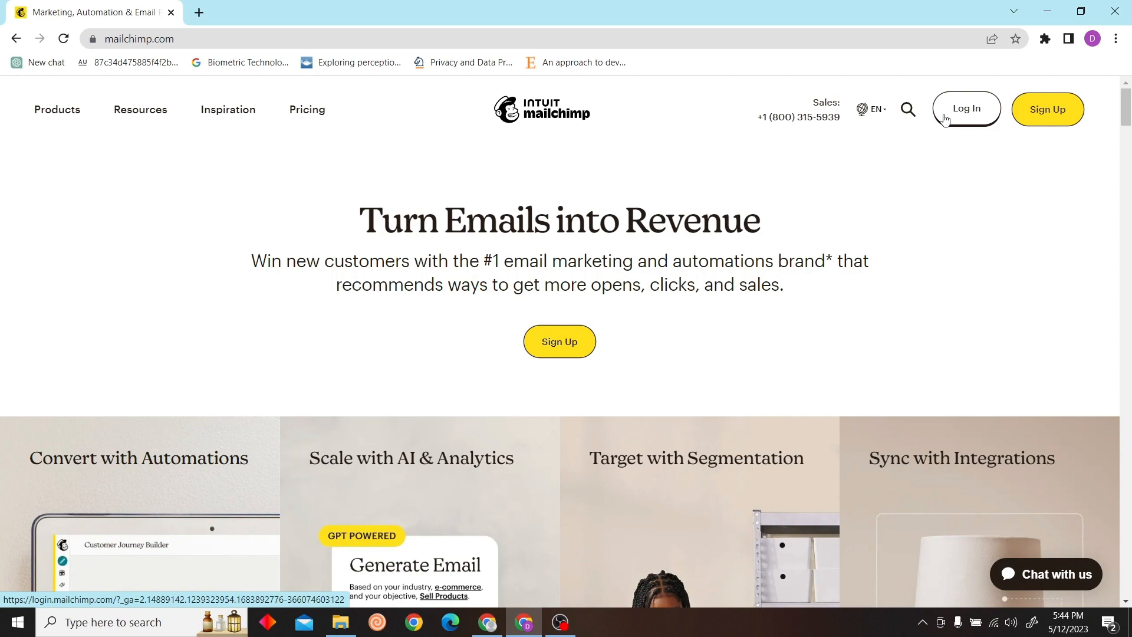
# - Log in to the Mailchimp account, reaching the security verification page
pyautogui.scroll(-3)
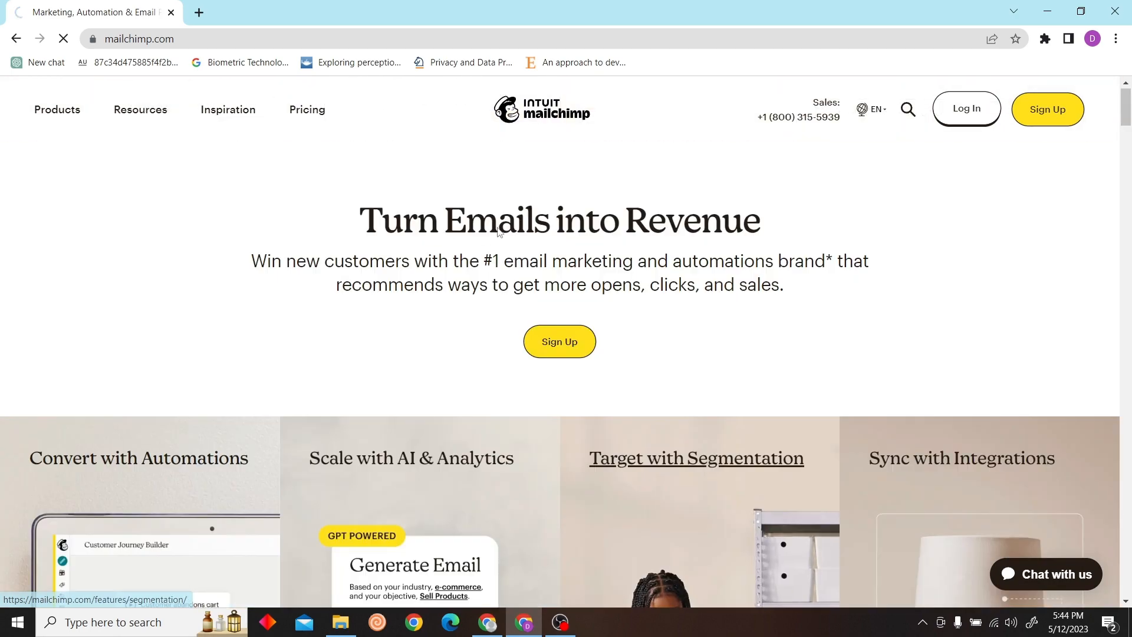
pyautogui.click(286, 39)
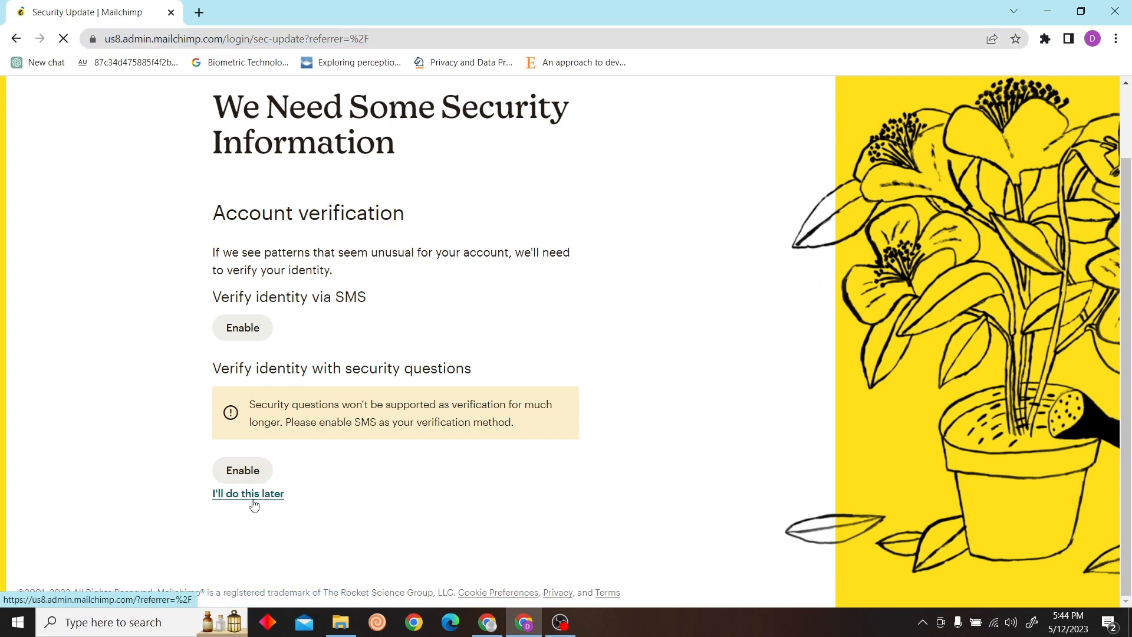
# - Choose "I'll do this later" to skip verification and land on the Home dashboard
pyautogui.click(248, 492)
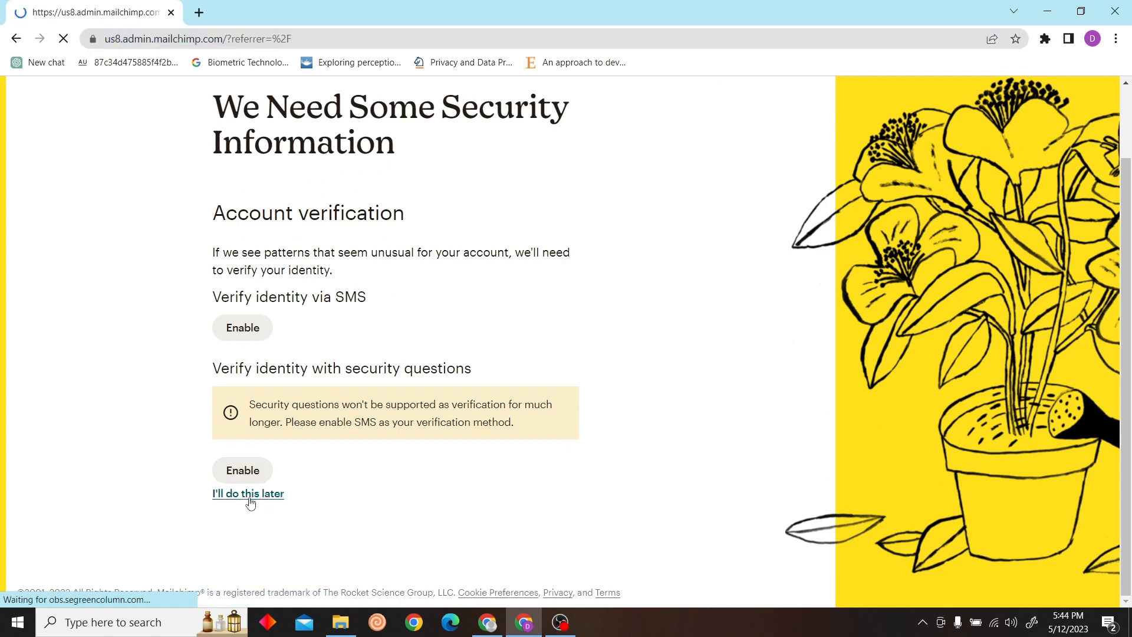
pyautogui.click(248, 492)
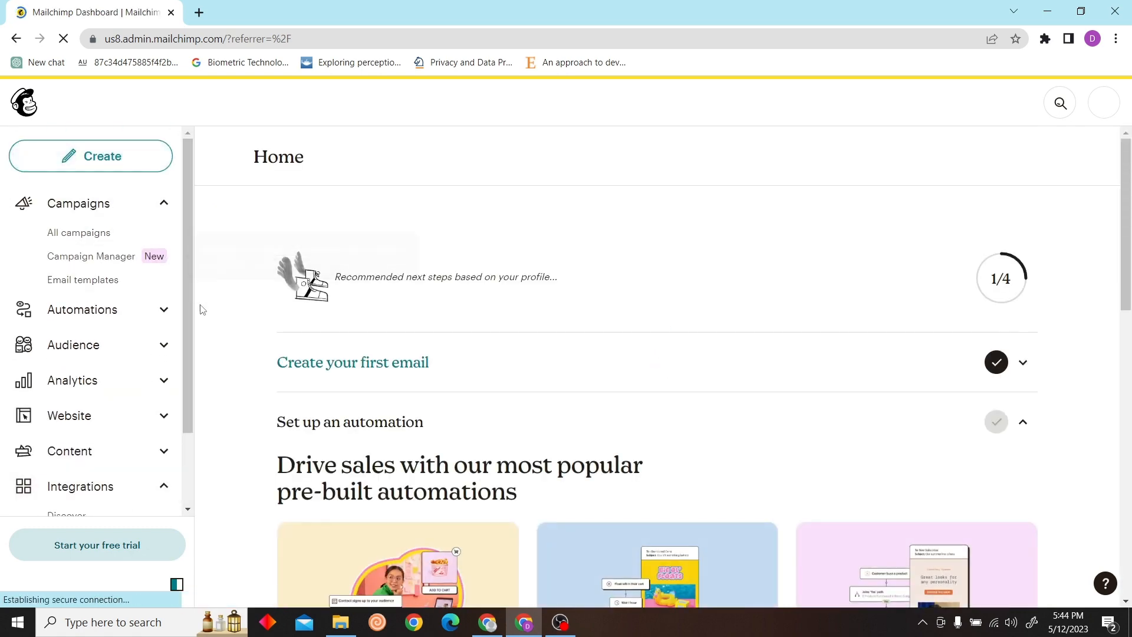
pyautogui.scroll(-3)
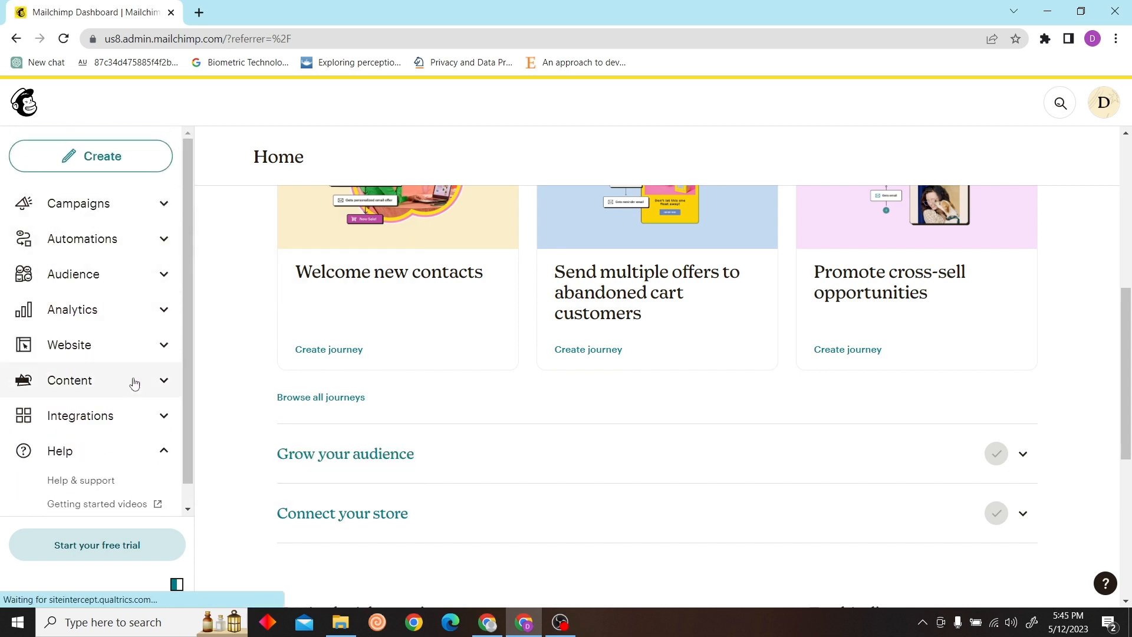
# - Go to Account & billing from the profile menu, showing the Free plan overview
pyautogui.click(1103, 103)
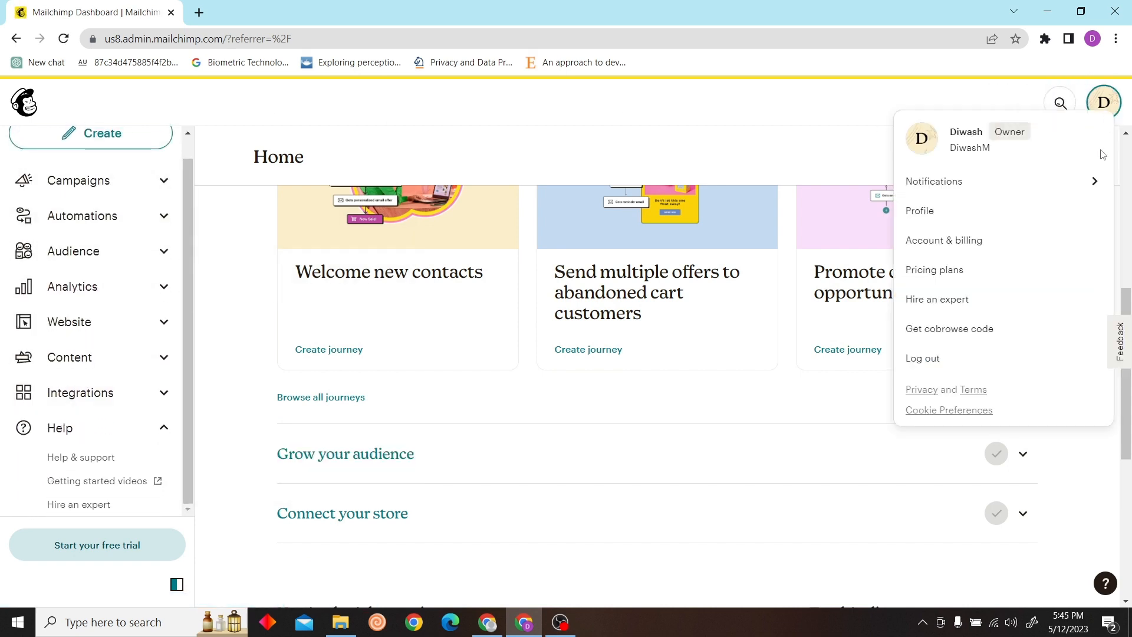
pyautogui.moveTo(943, 240)
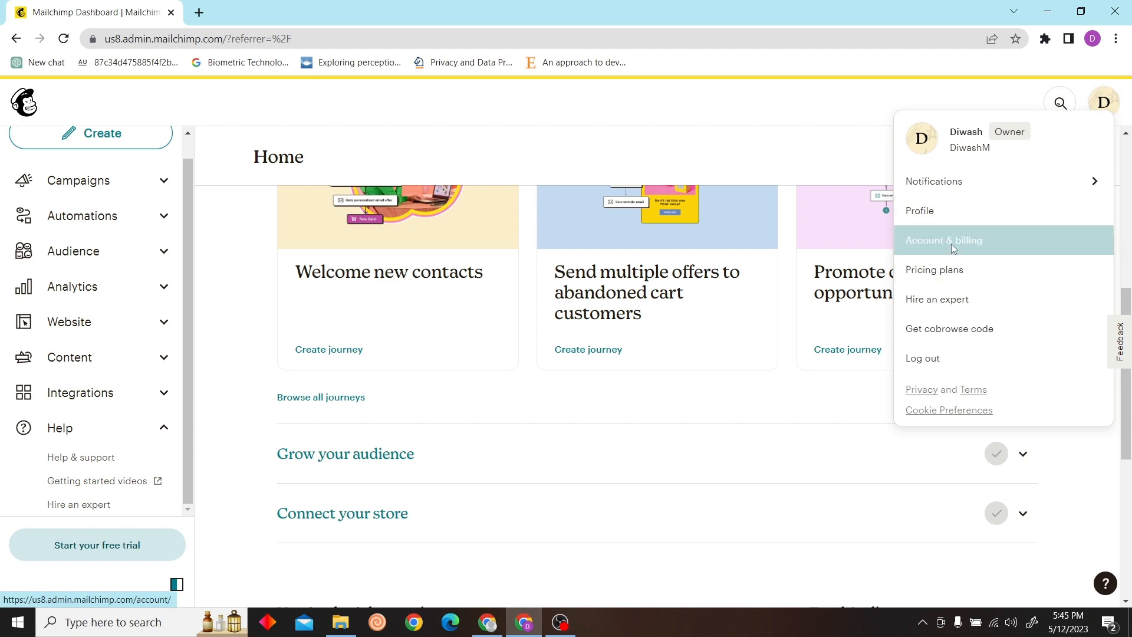
pyautogui.click(943, 239)
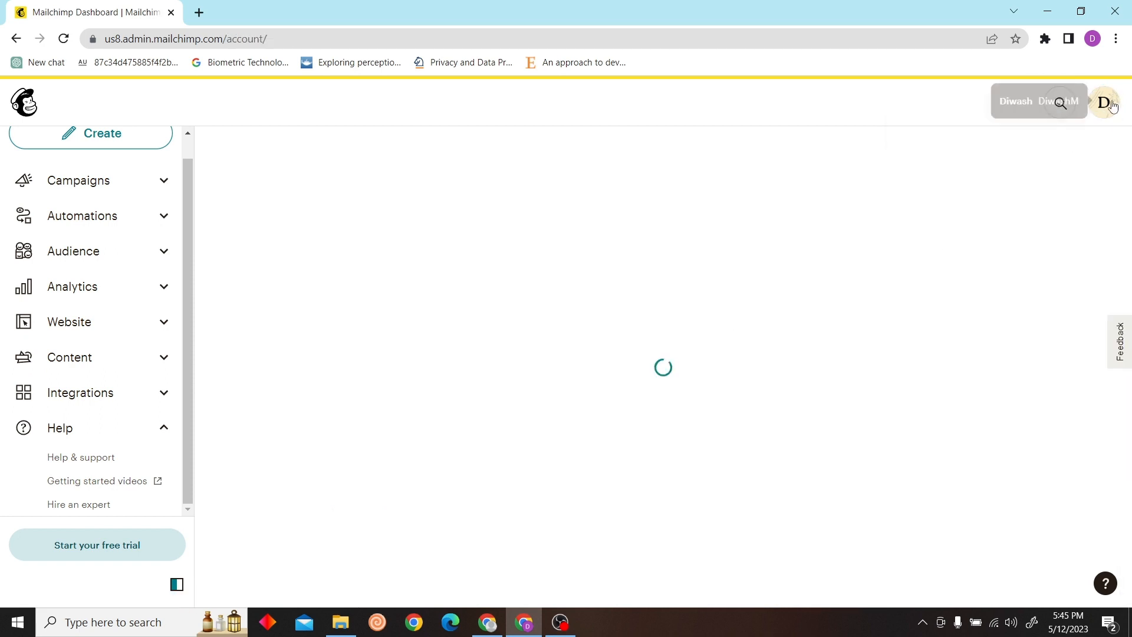
pyautogui.click(1103, 102)
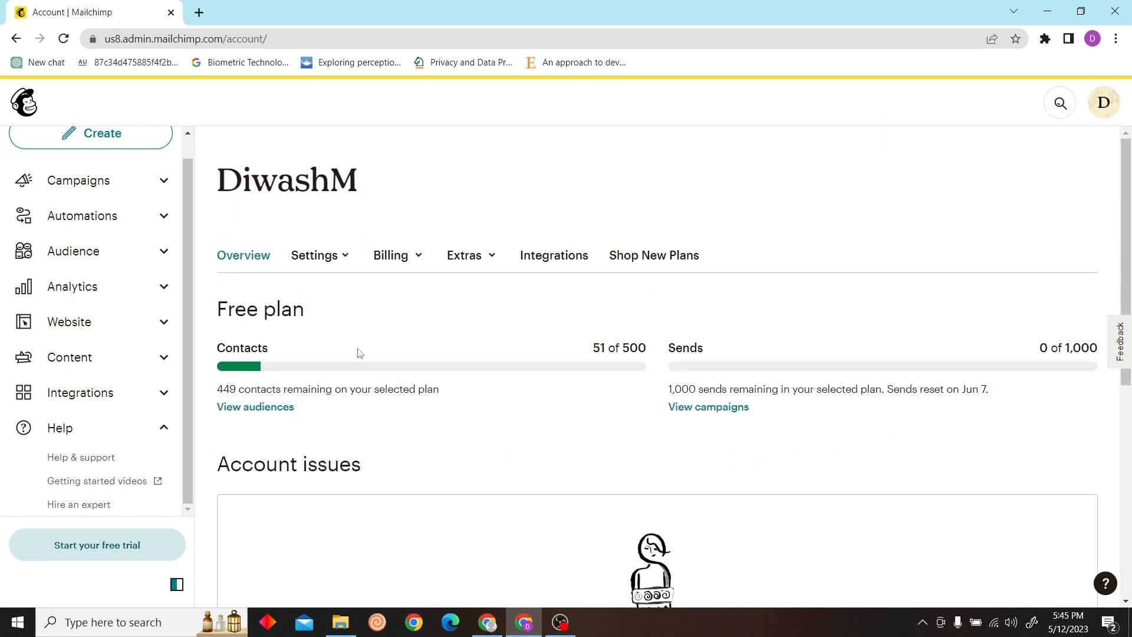
# - Go to Billing information, which shows no payment method on file
pyautogui.click(392, 257)
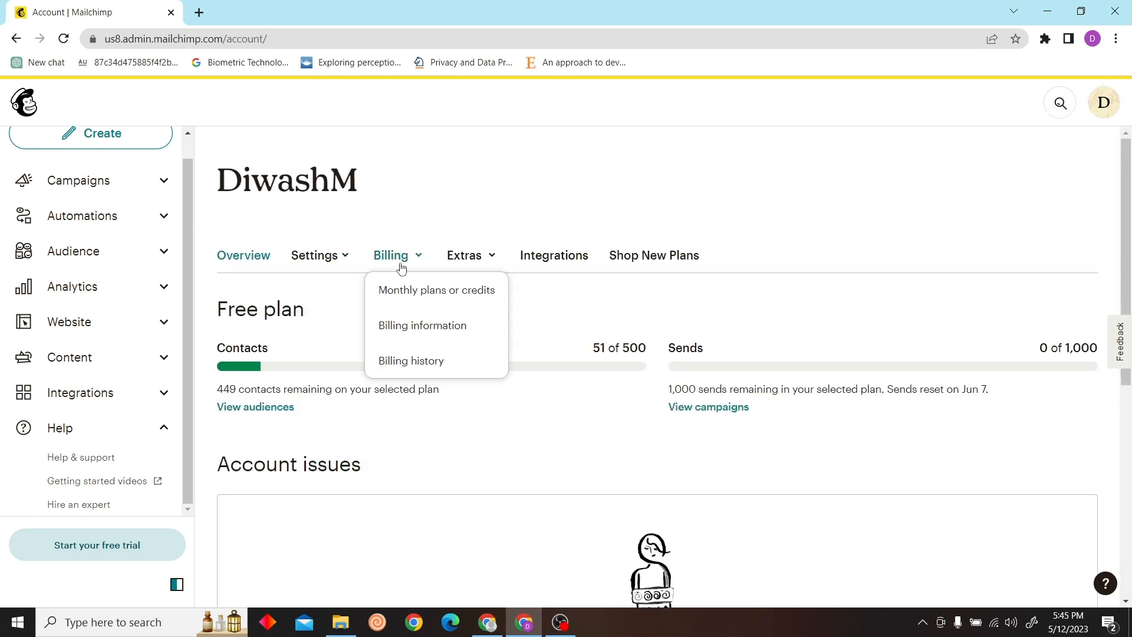
pyautogui.click(422, 330)
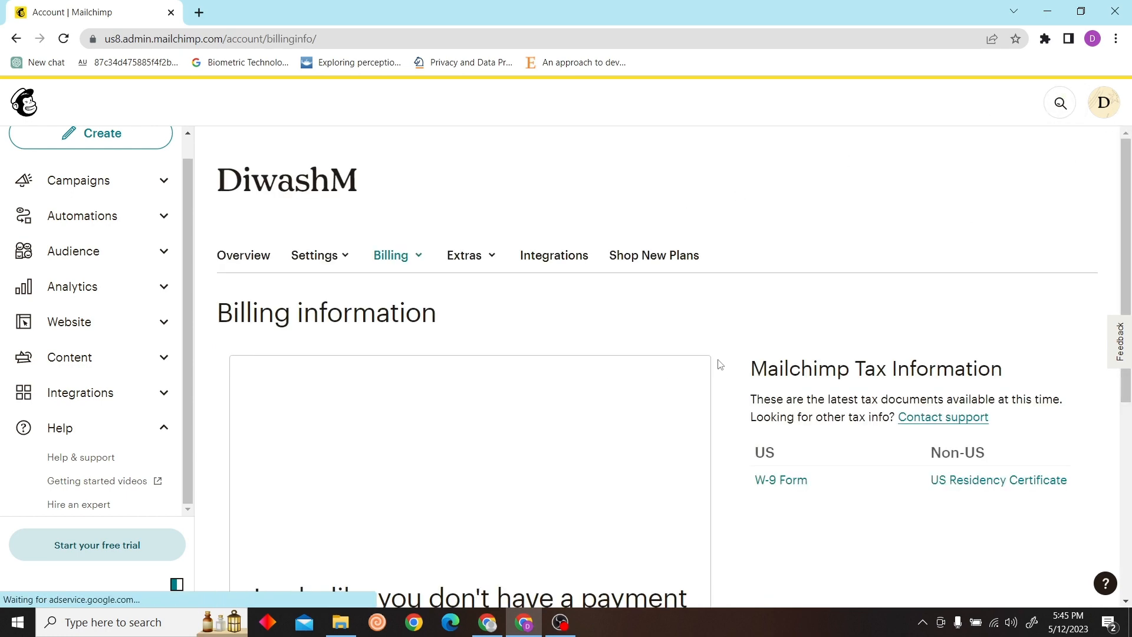
pyautogui.scroll(-3)
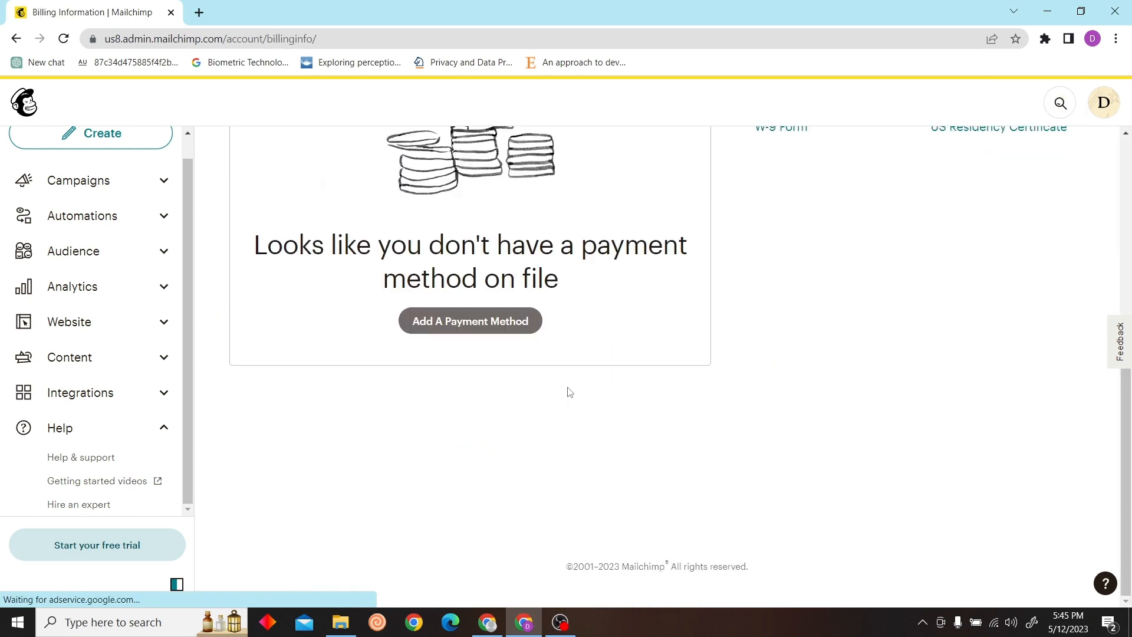